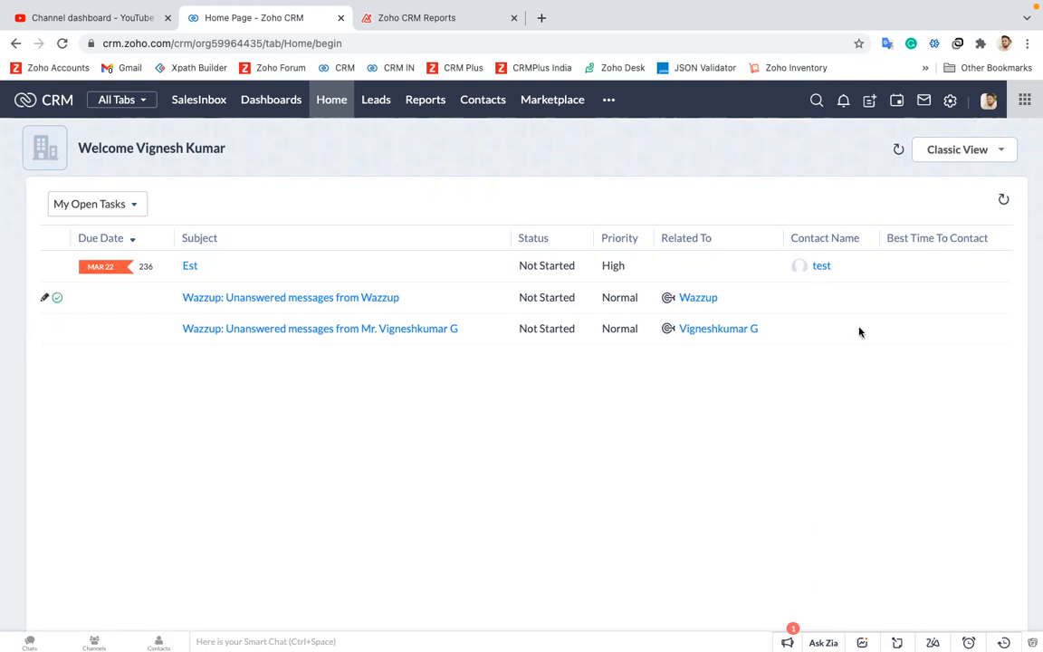
{"action": "mouse_move", "coordinate": [949, 101]}
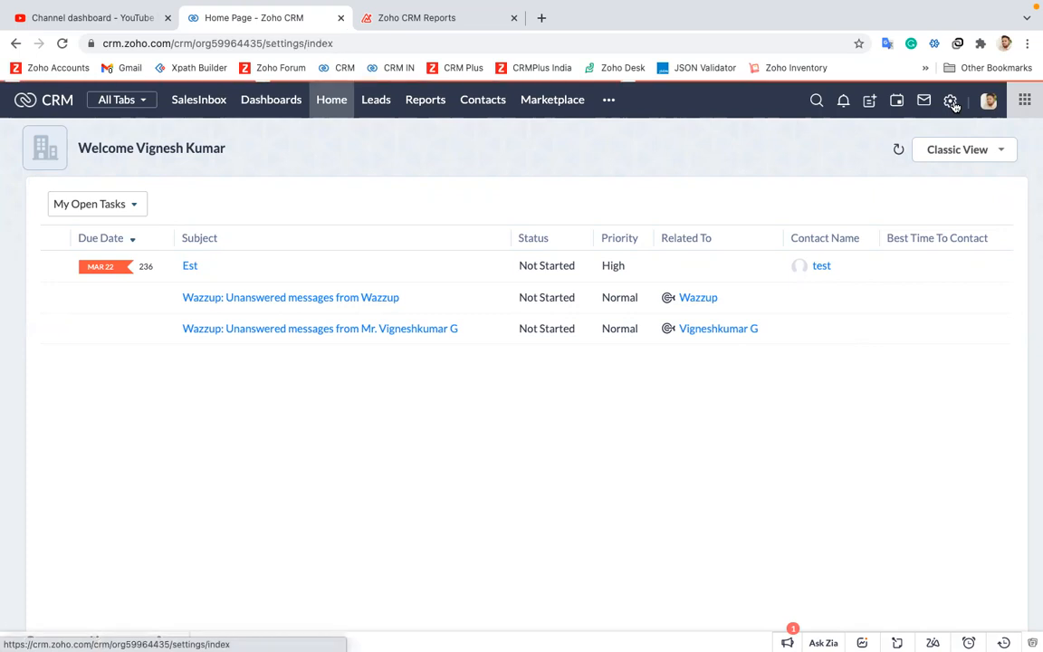
- Open the Zoho CRM Setup page from the gear icon in the top bar
{"action": "left_click", "coordinate": [949, 101]}
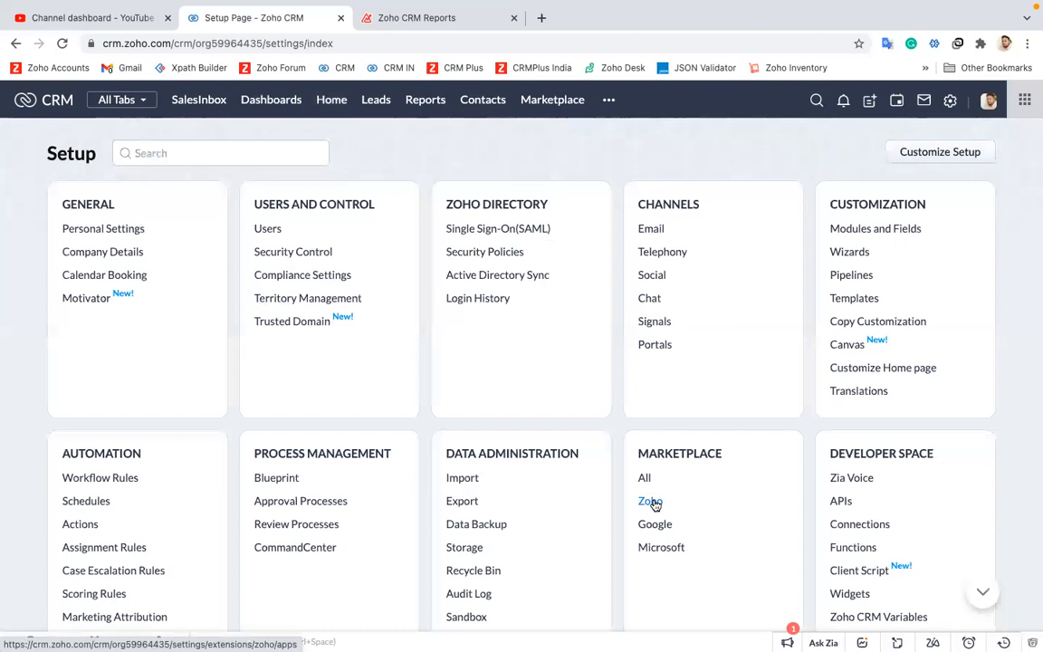
{"action": "mouse_move", "coordinate": [648, 507]}
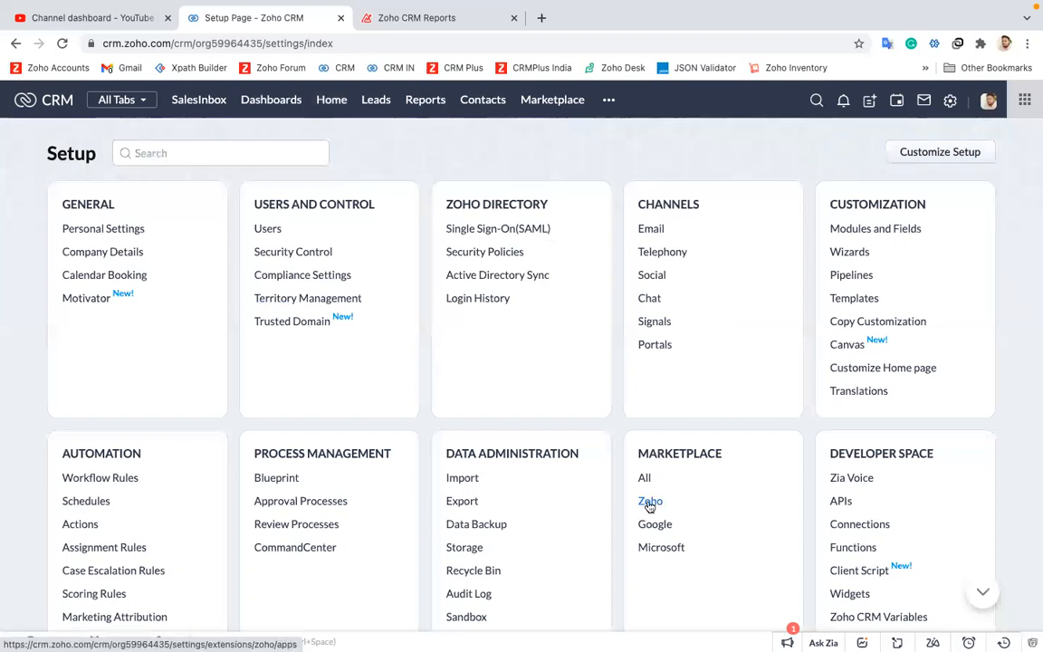
- Show the Marketplace Zoho apps and scroll to the Advanced Analytics for Zoho CRM card
{"action": "left_click", "coordinate": [648, 502]}
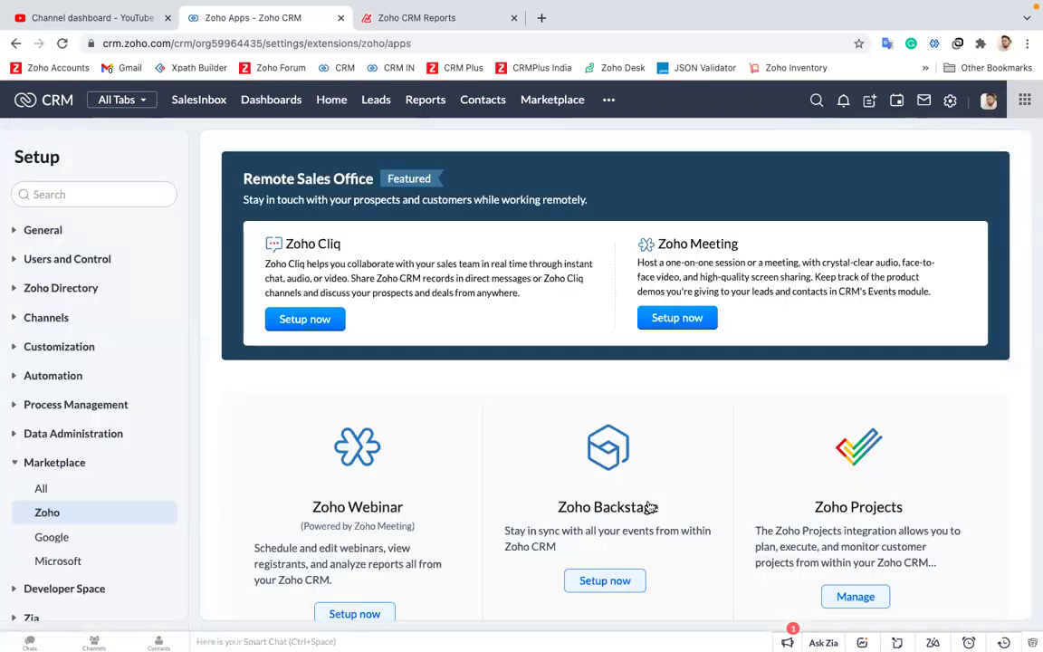
{"action": "scroll", "scroll_direction": "down", "scroll_amount": 3}
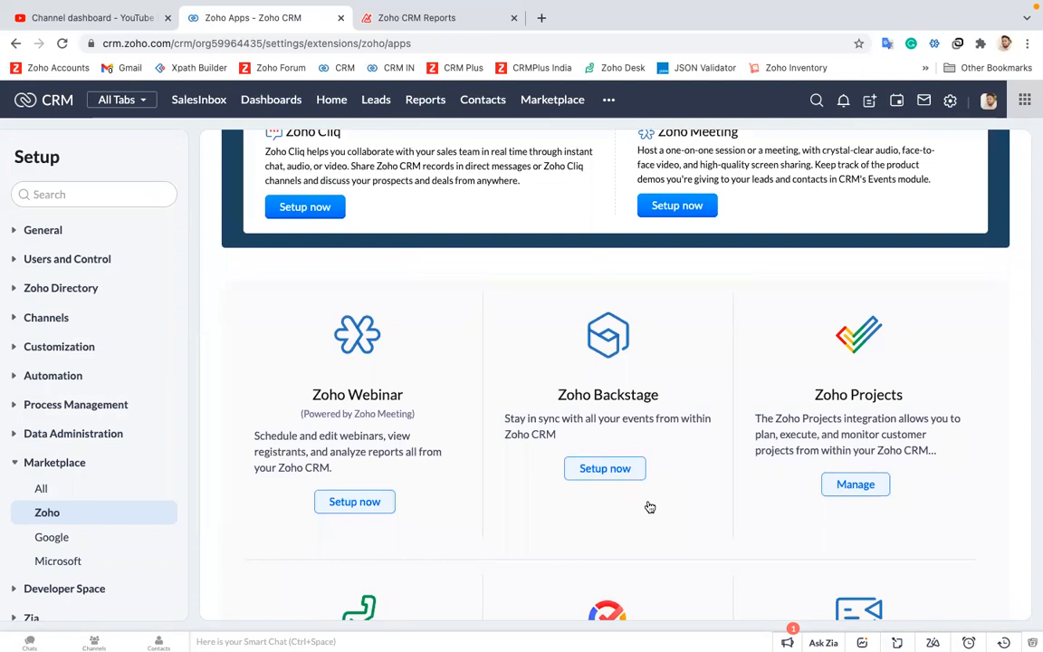
{"action": "scroll", "scroll_direction": "down", "scroll_amount": 3}
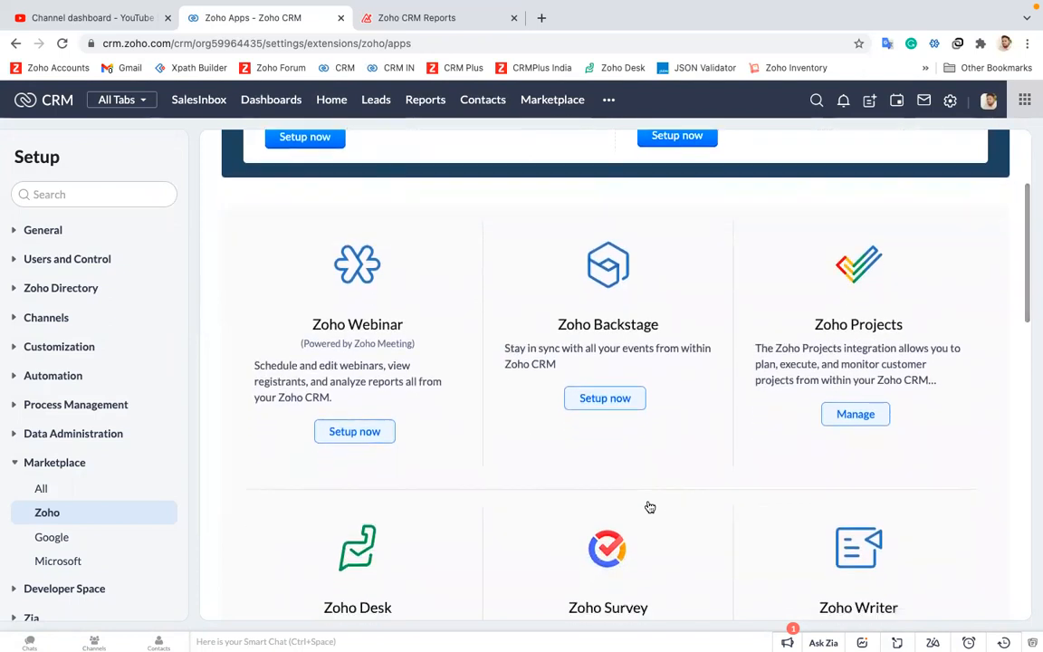
{"action": "scroll", "scroll_direction": "down", "scroll_amount": 3}
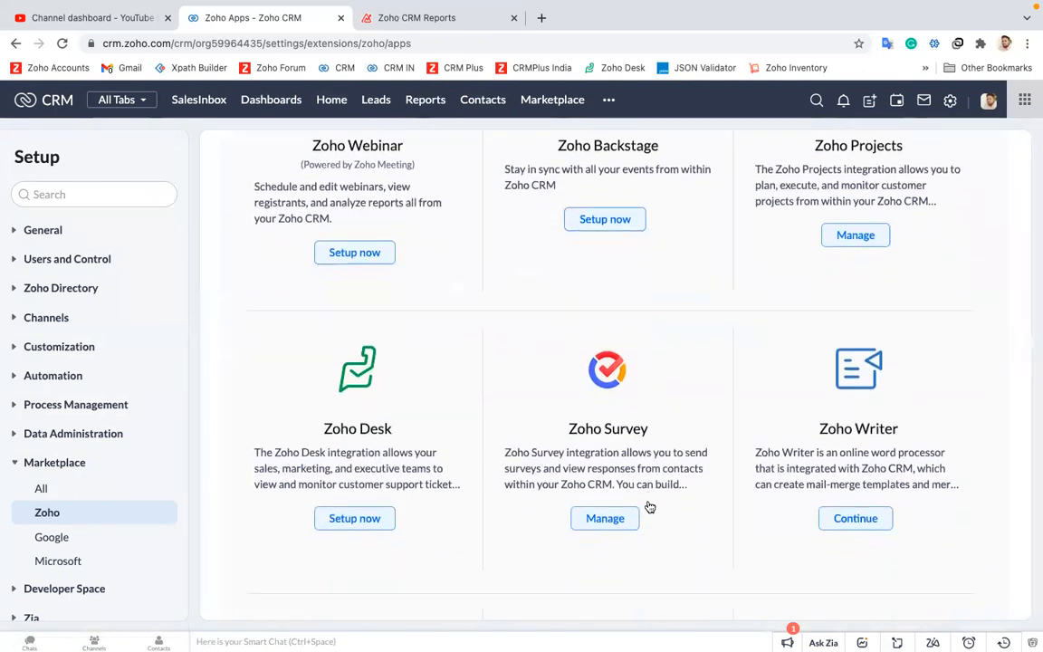
{"action": "scroll", "scroll_direction": "down", "scroll_amount": 3}
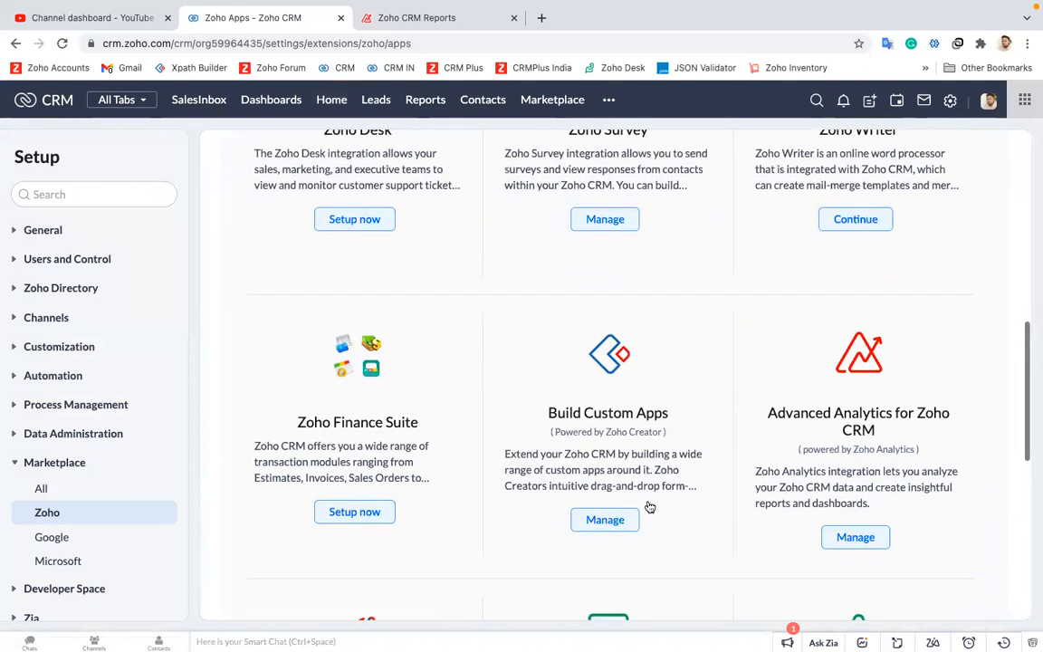
{"action": "scroll", "scroll_direction": "down", "scroll_amount": 3}
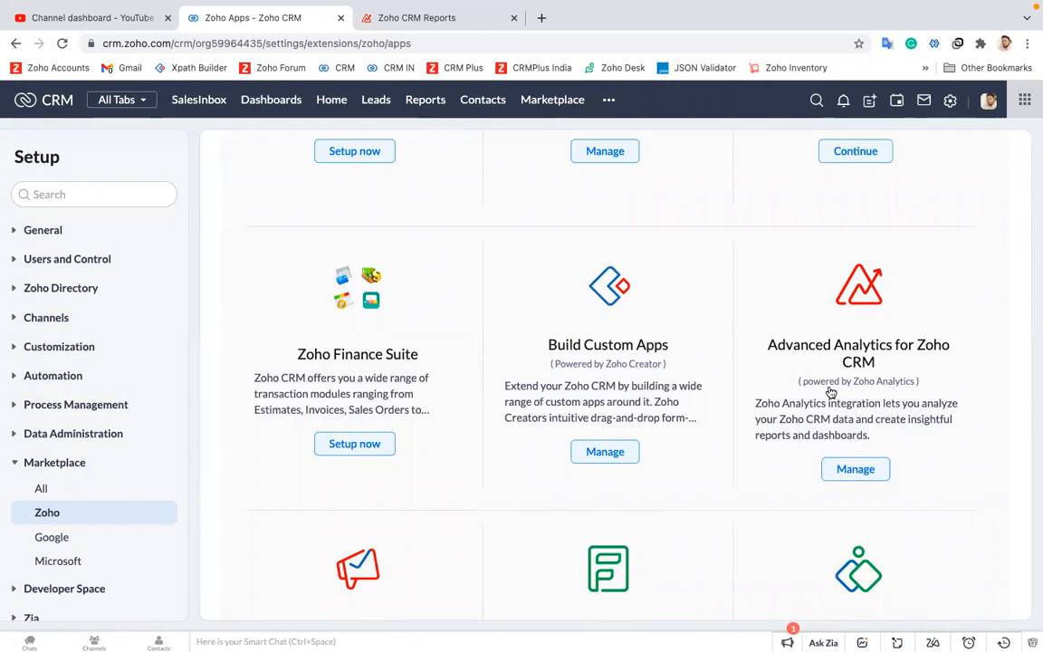
{"action": "mouse_move", "coordinate": [840, 424]}
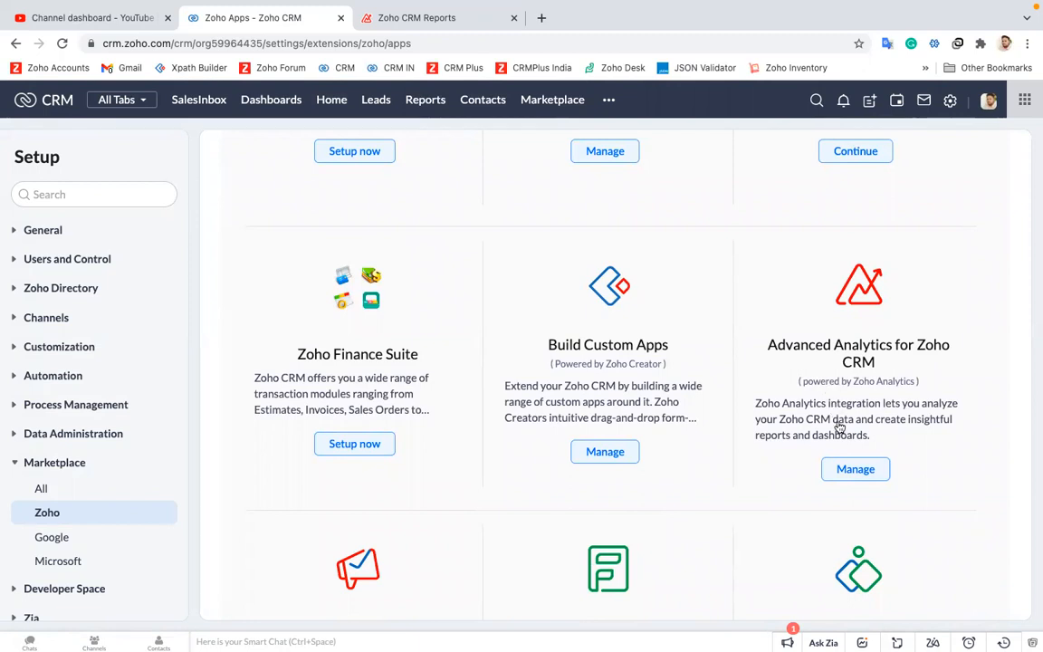
- Manage Advanced Analytics for Zoho CRM and get started to reach the Zoho Analytics Configuration dialog
{"action": "left_click", "coordinate": [855, 469]}
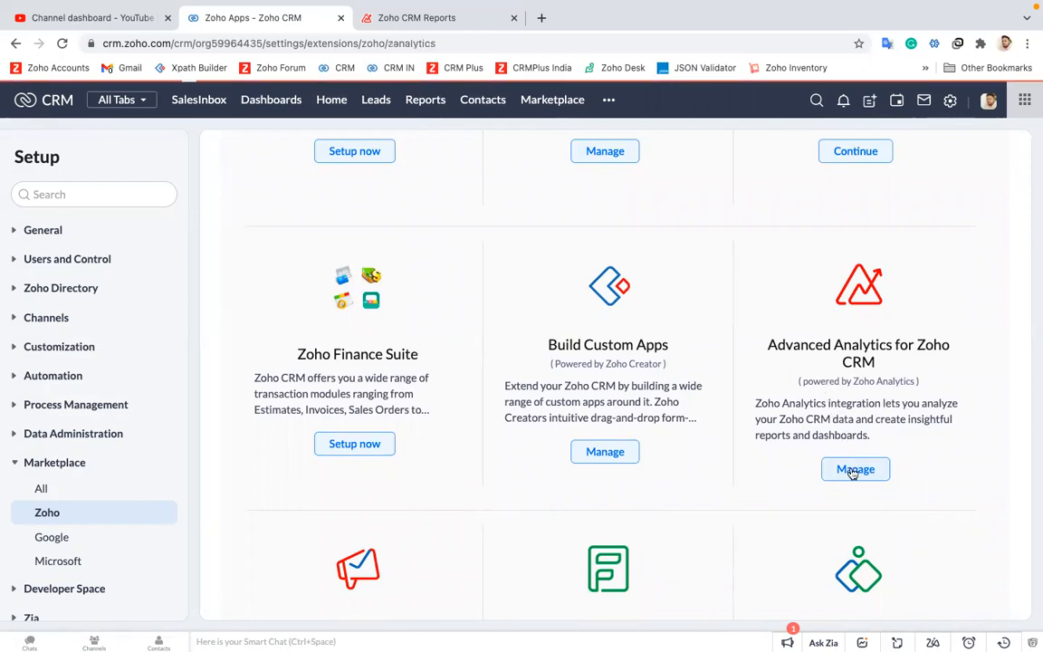
{"action": "left_click", "coordinate": [855, 469]}
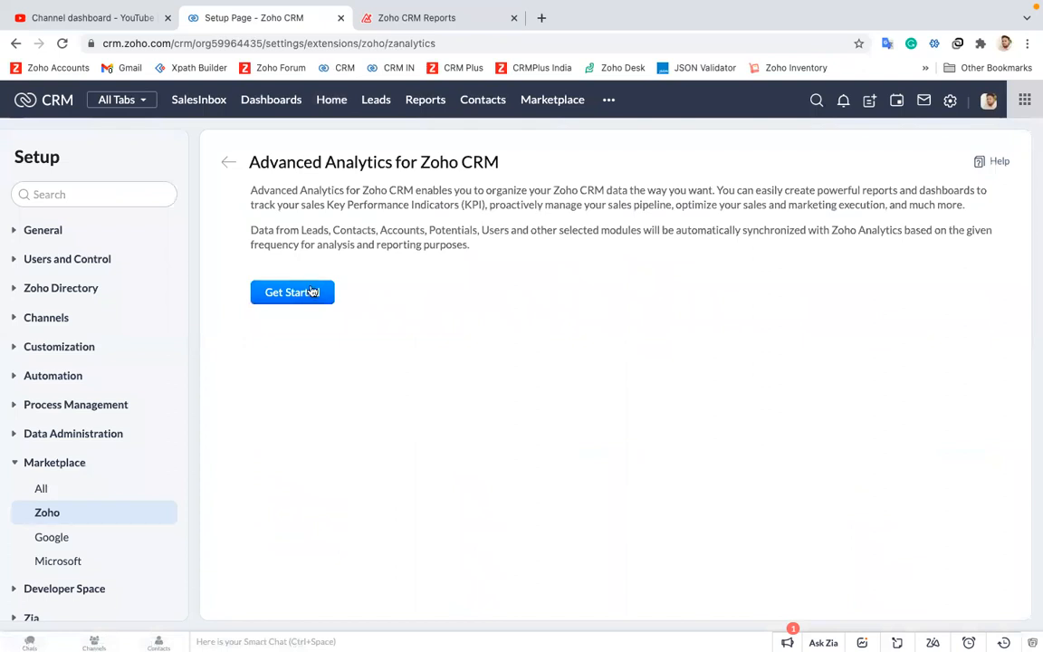
{"action": "left_click", "coordinate": [292, 291]}
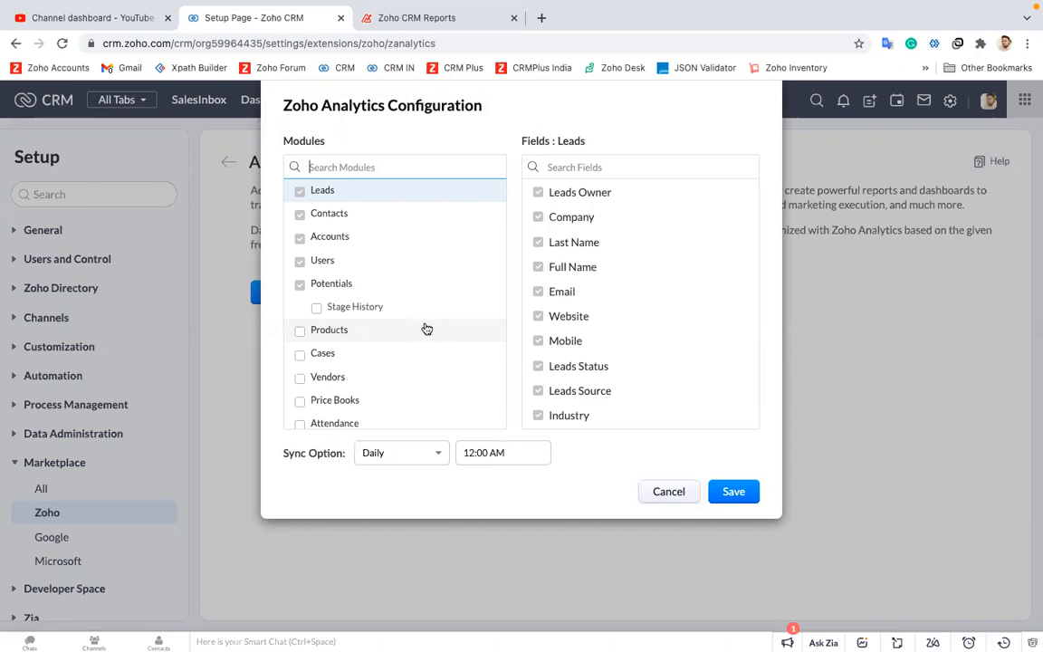
{"action": "mouse_move", "coordinate": [384, 190]}
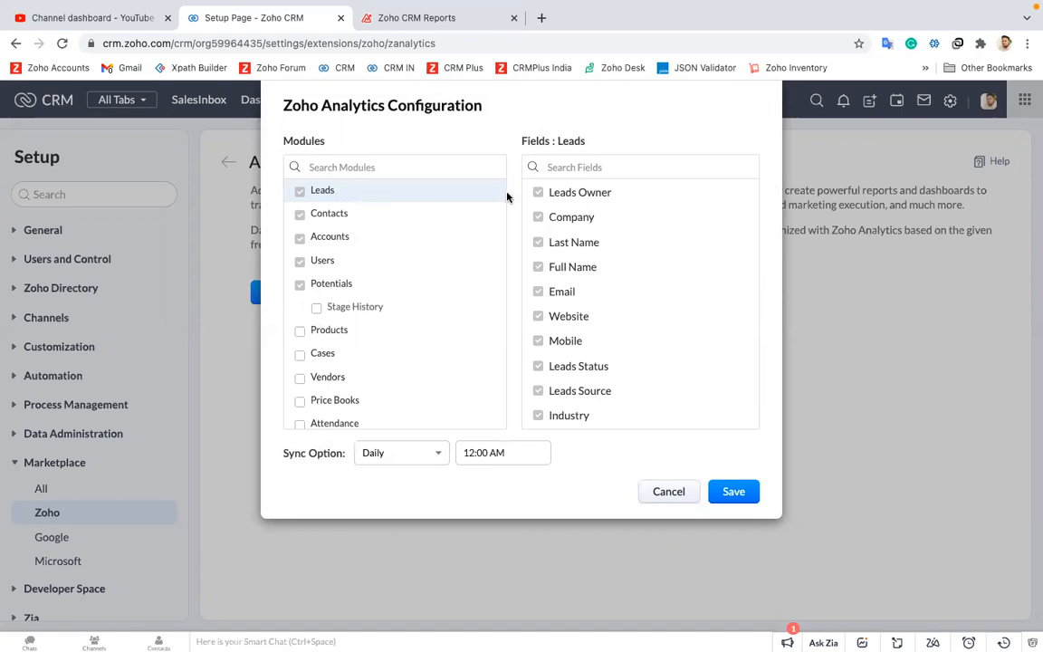
- Include First Name, Salutation and then all fields of the Leads module in the sync
{"action": "scroll", "scroll_direction": "down", "scroll_amount": 3}
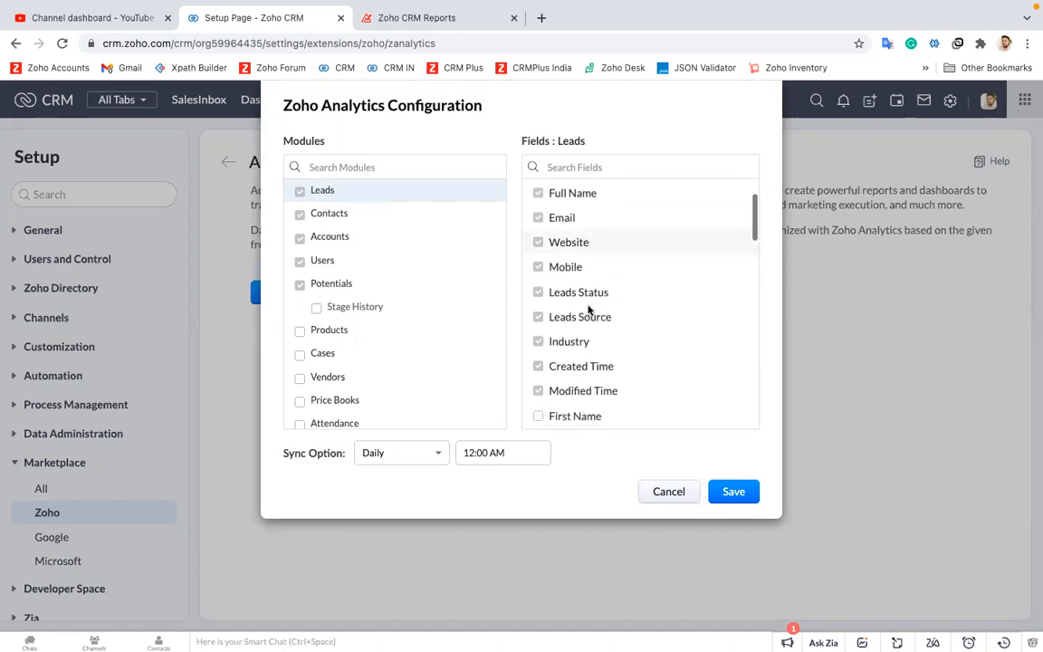
{"action": "scroll", "scroll_direction": "down", "scroll_amount": 3}
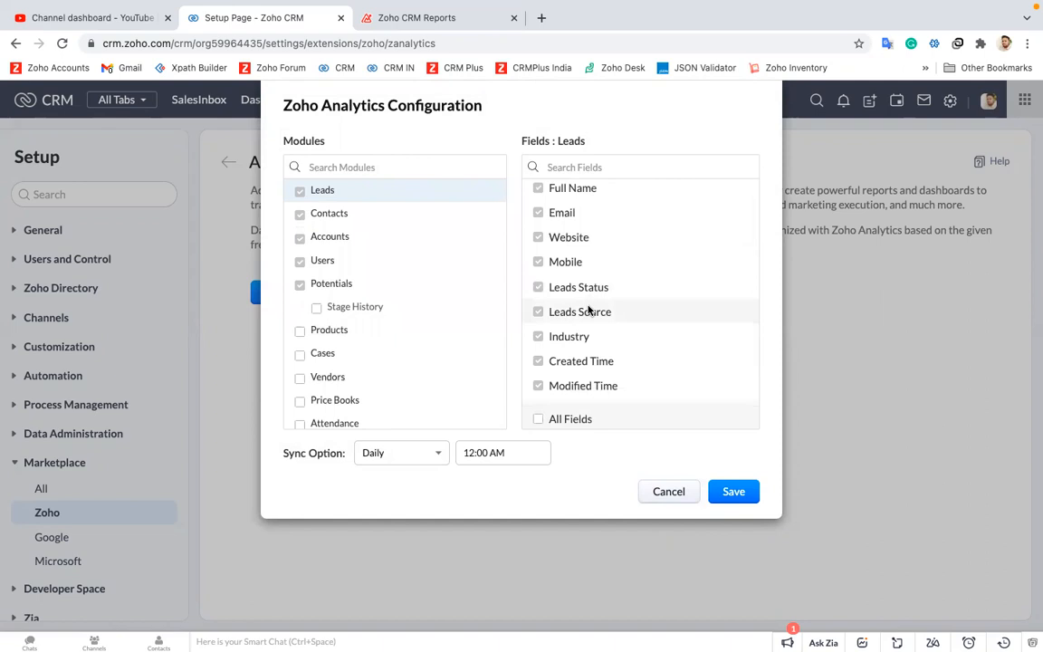
{"action": "scroll", "scroll_direction": "down", "scroll_amount": 3}
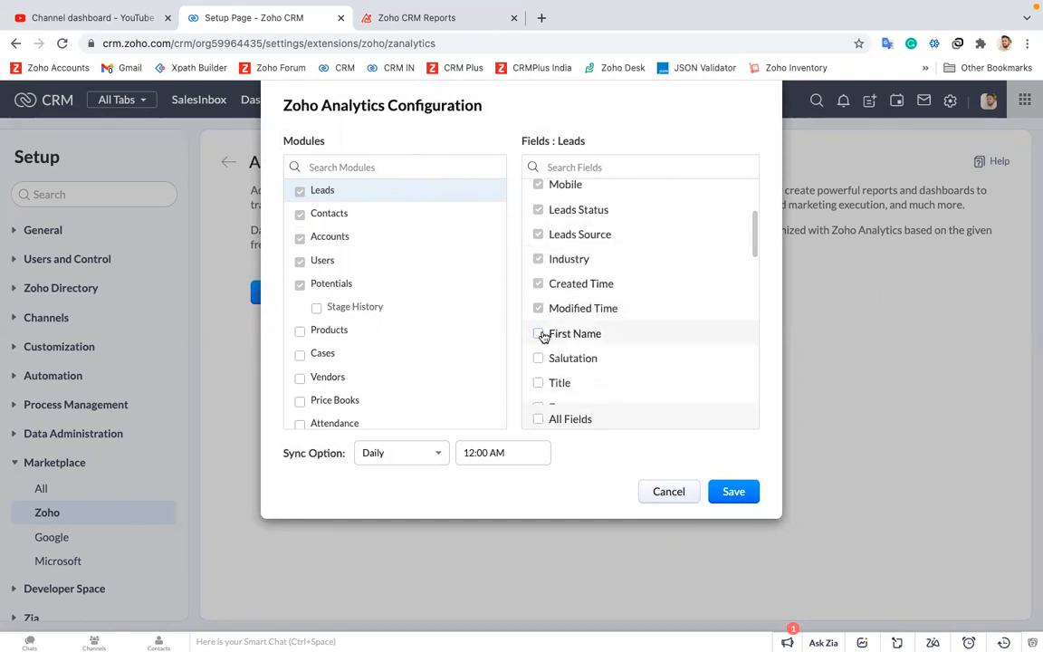
{"action": "left_click", "coordinate": [539, 333]}
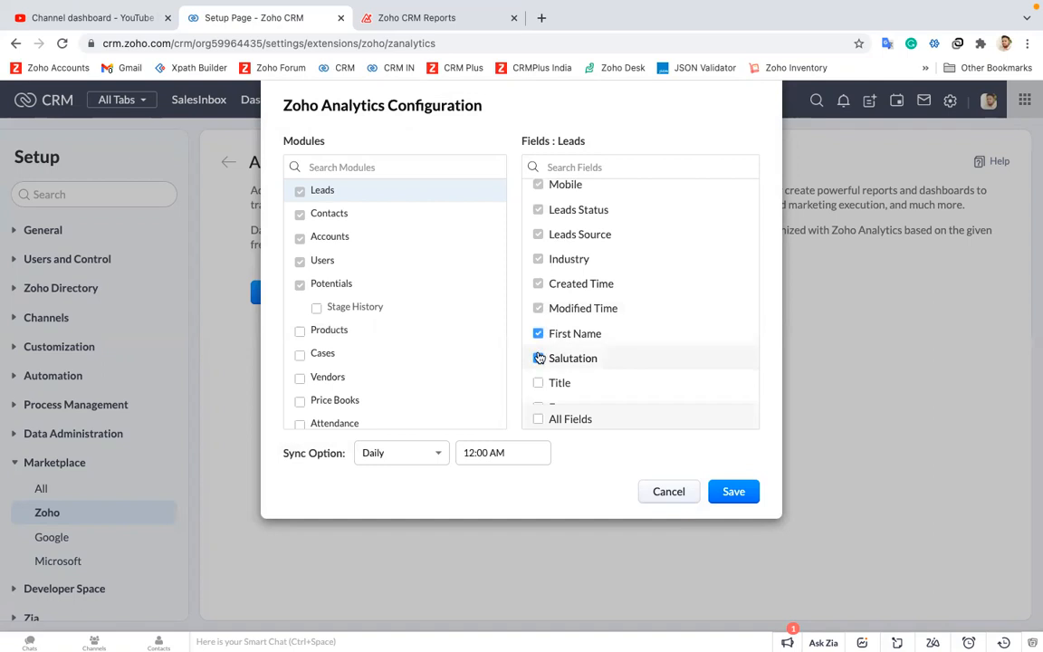
{"action": "left_click", "coordinate": [536, 359]}
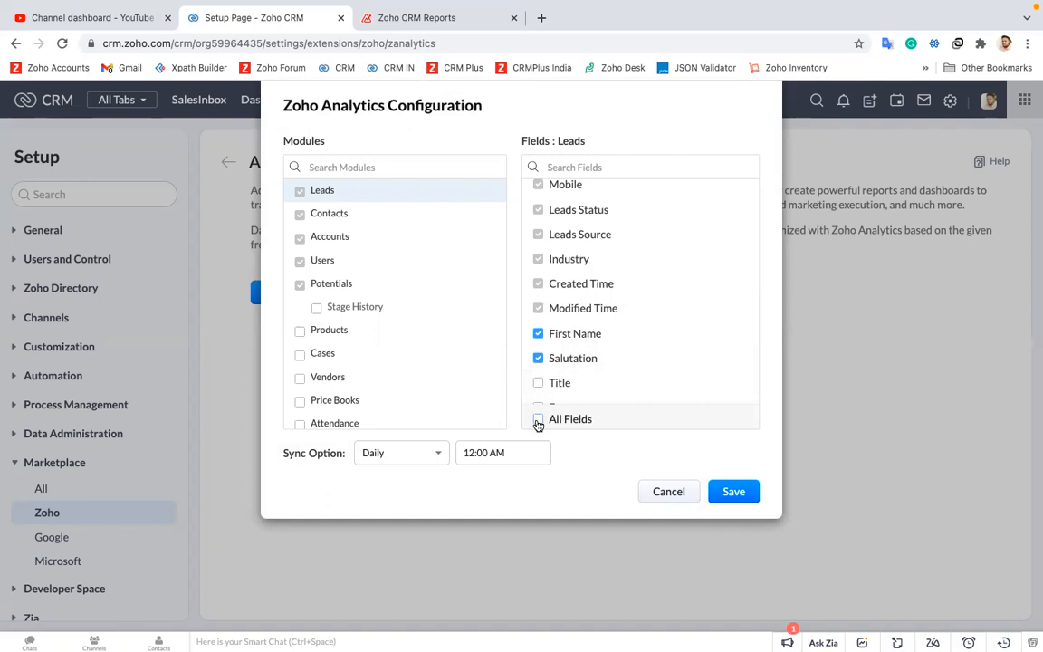
{"action": "left_click", "coordinate": [538, 420]}
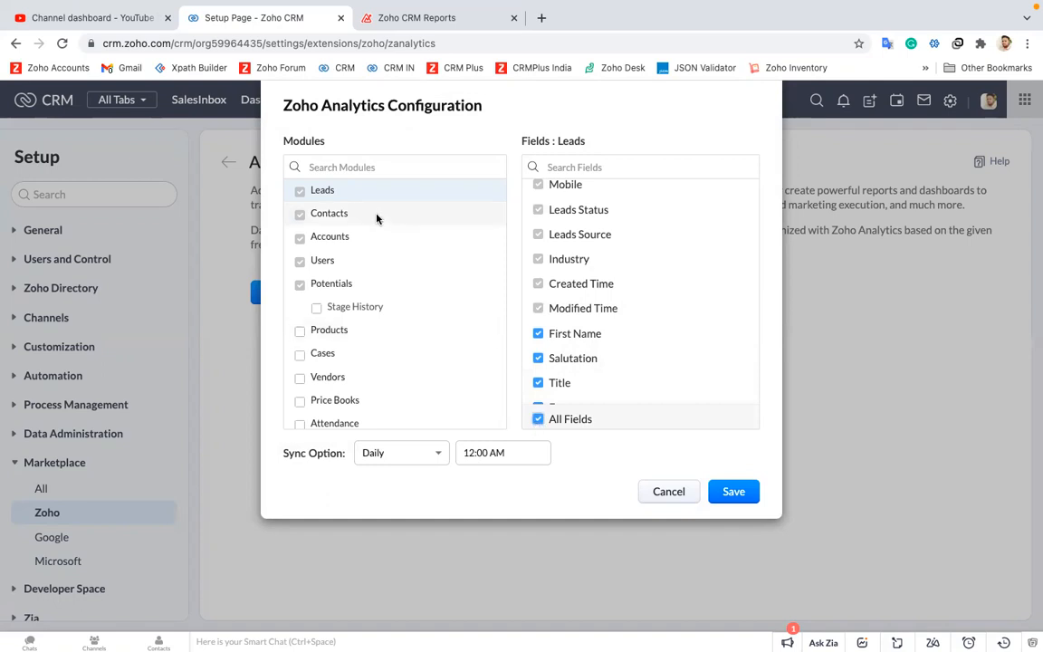
- Select all fields for the Contacts and Accounts modules as well
{"action": "left_click", "coordinate": [330, 213]}
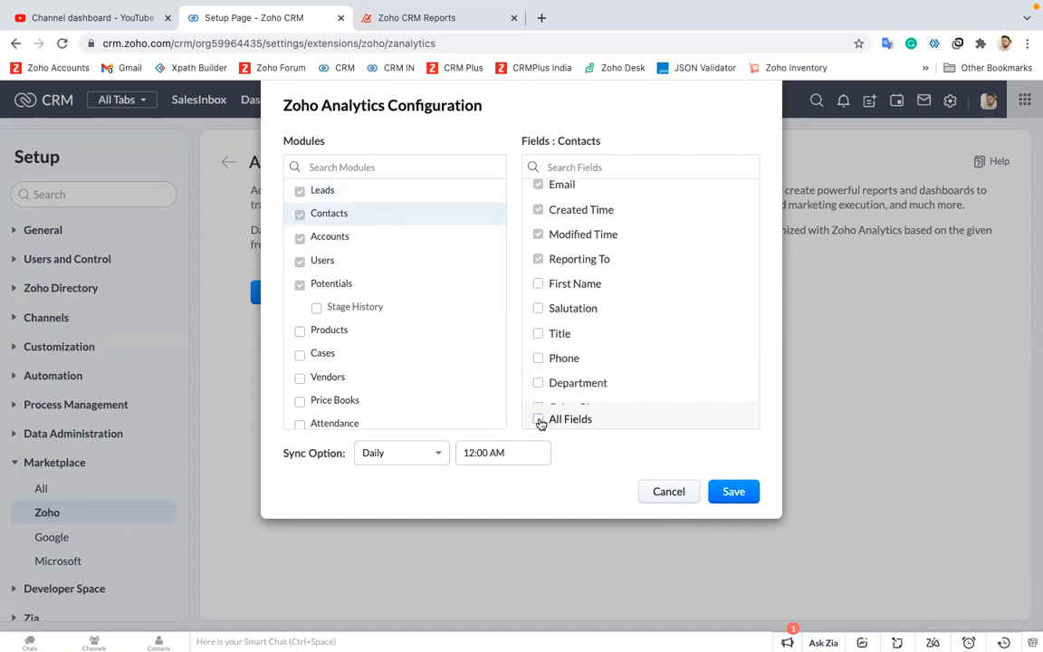
{"action": "left_click", "coordinate": [540, 420]}
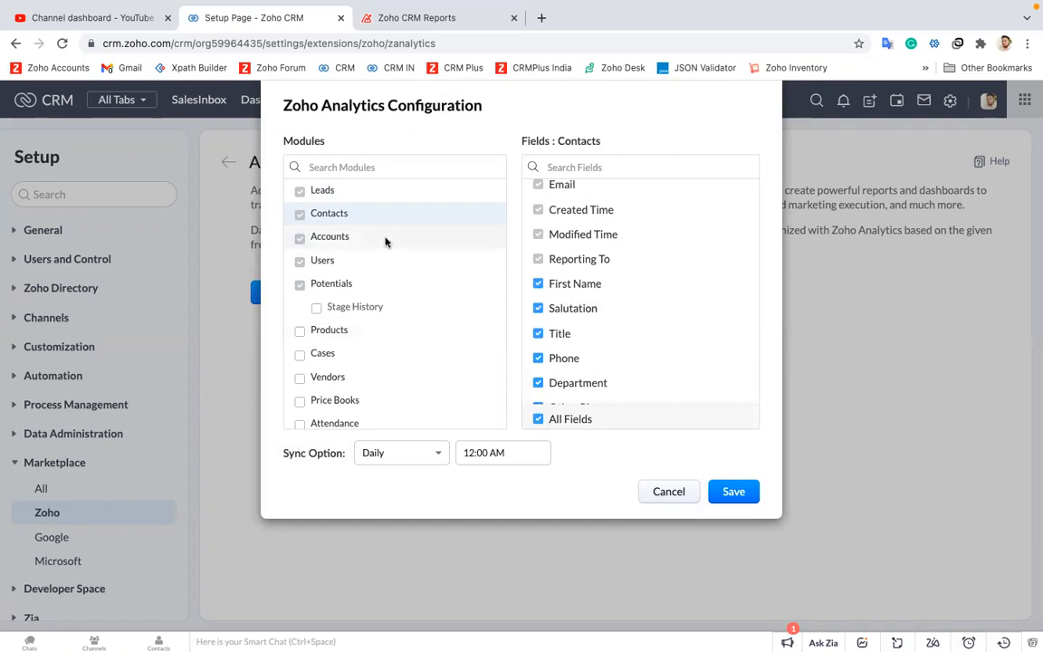
{"action": "left_click", "coordinate": [330, 235]}
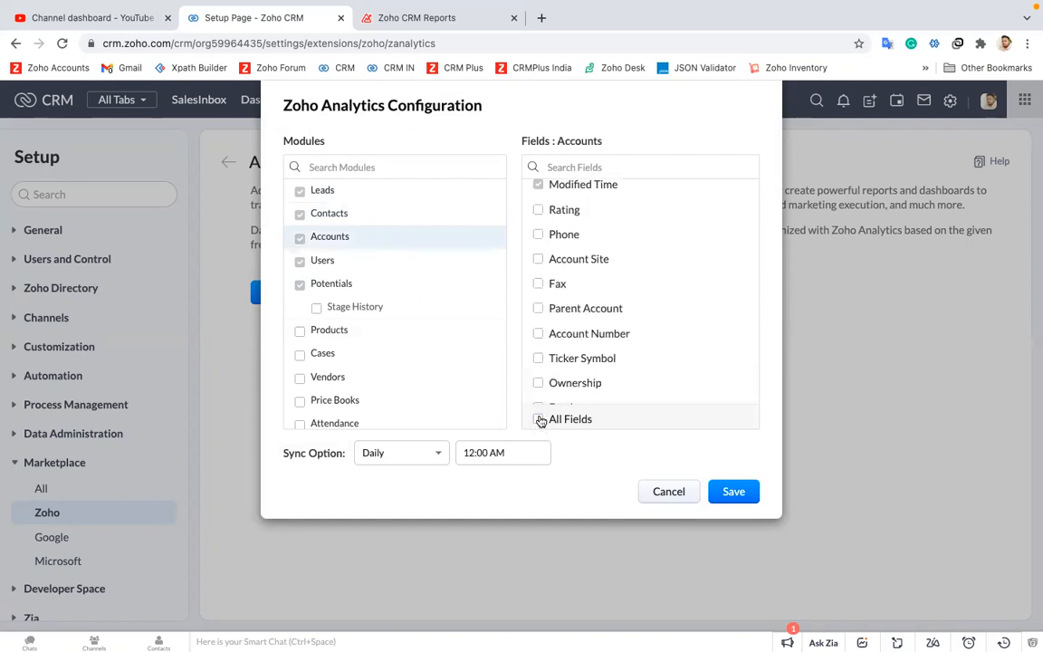
{"action": "left_click", "coordinate": [538, 420]}
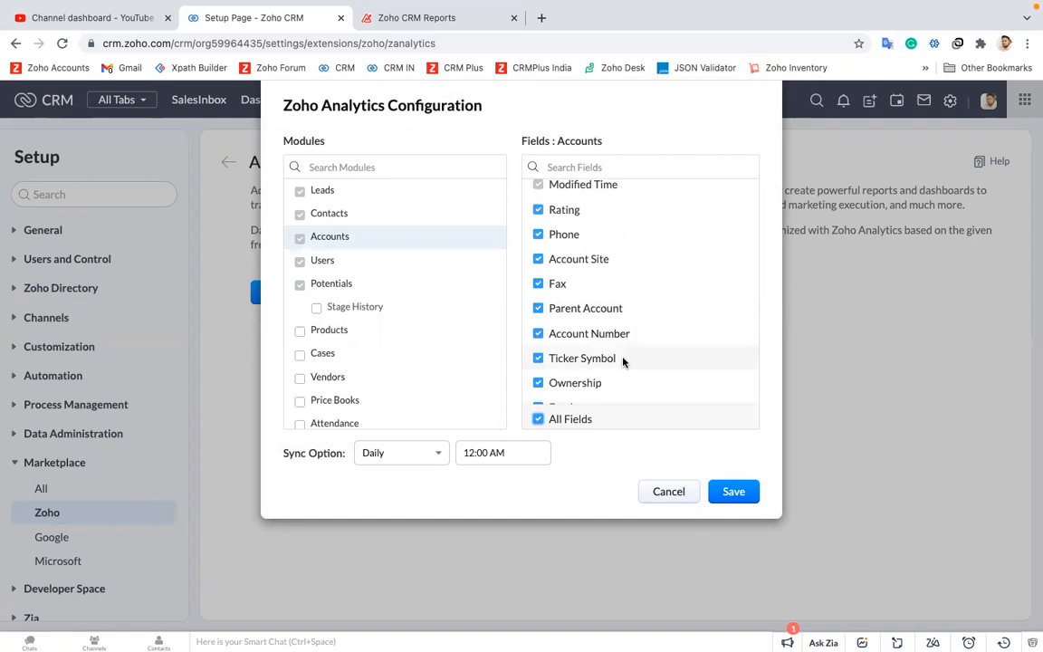
{"action": "mouse_move", "coordinate": [399, 449]}
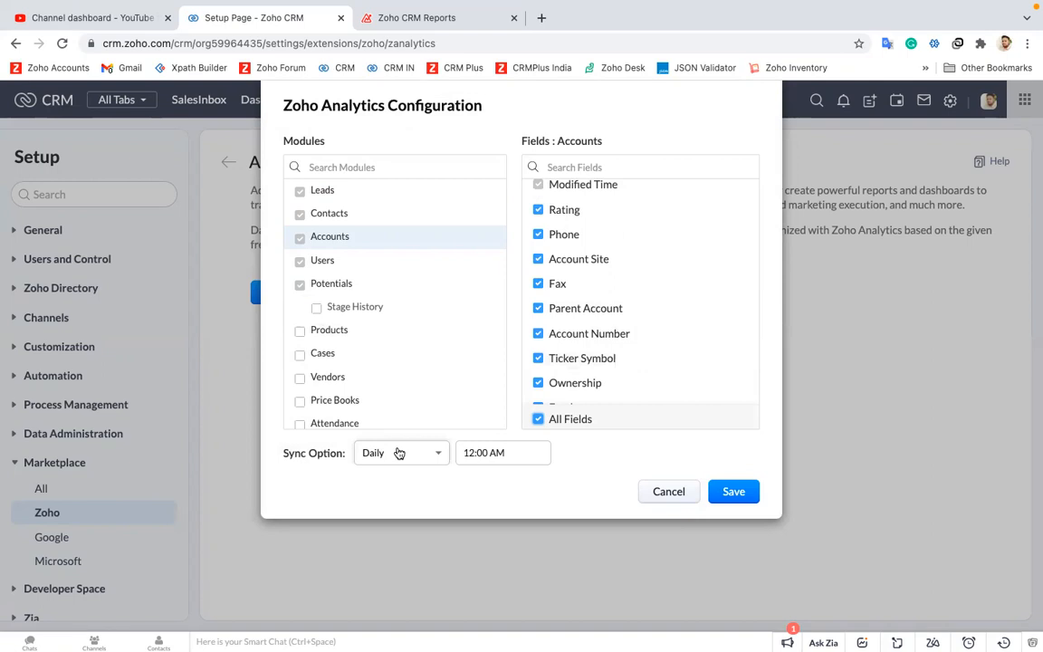
{"action": "mouse_move", "coordinate": [398, 455]}
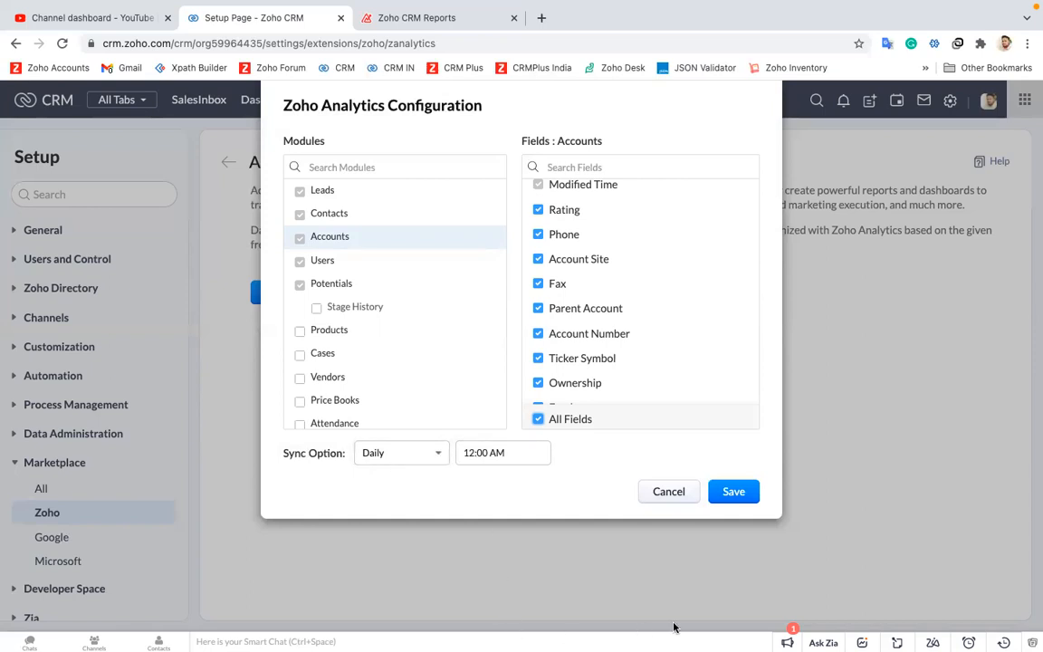
{"action": "mouse_move", "coordinate": [815, 438]}
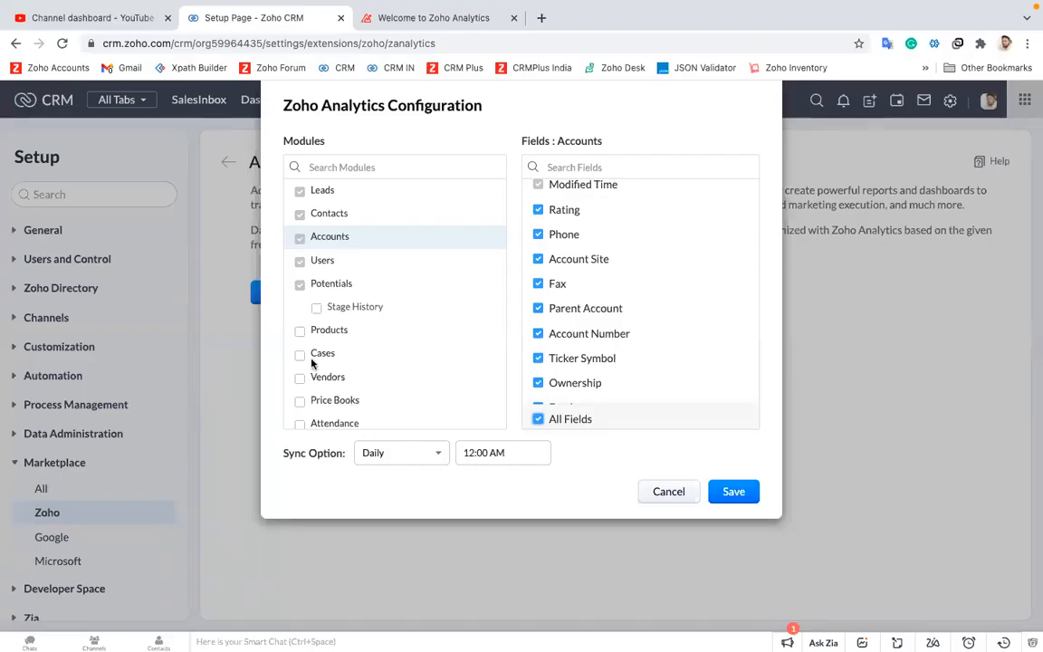
{"action": "scroll", "scroll_direction": "down", "scroll_amount": 3}
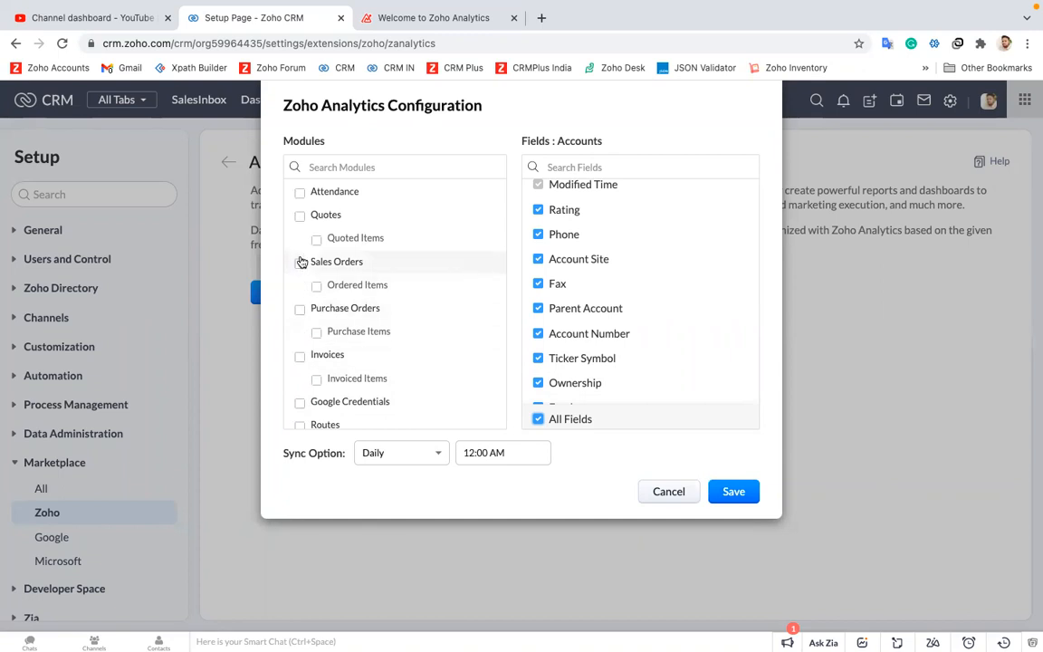
{"action": "mouse_move", "coordinate": [319, 217]}
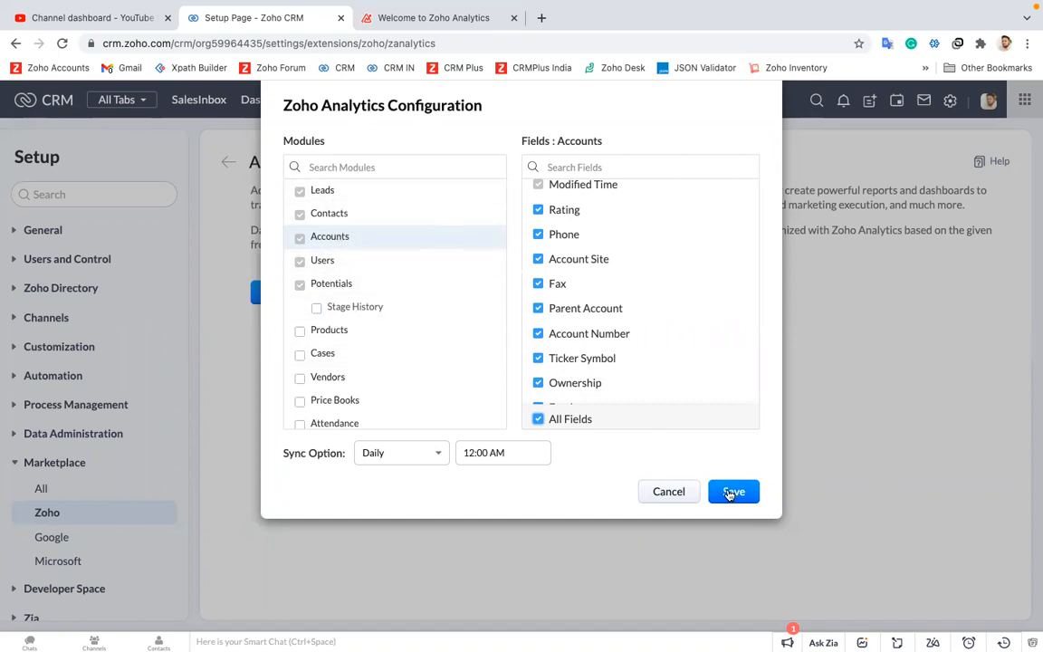
- Save the Zoho Analytics Configuration so the integration reports as in progress
{"action": "left_click", "coordinate": [734, 492]}
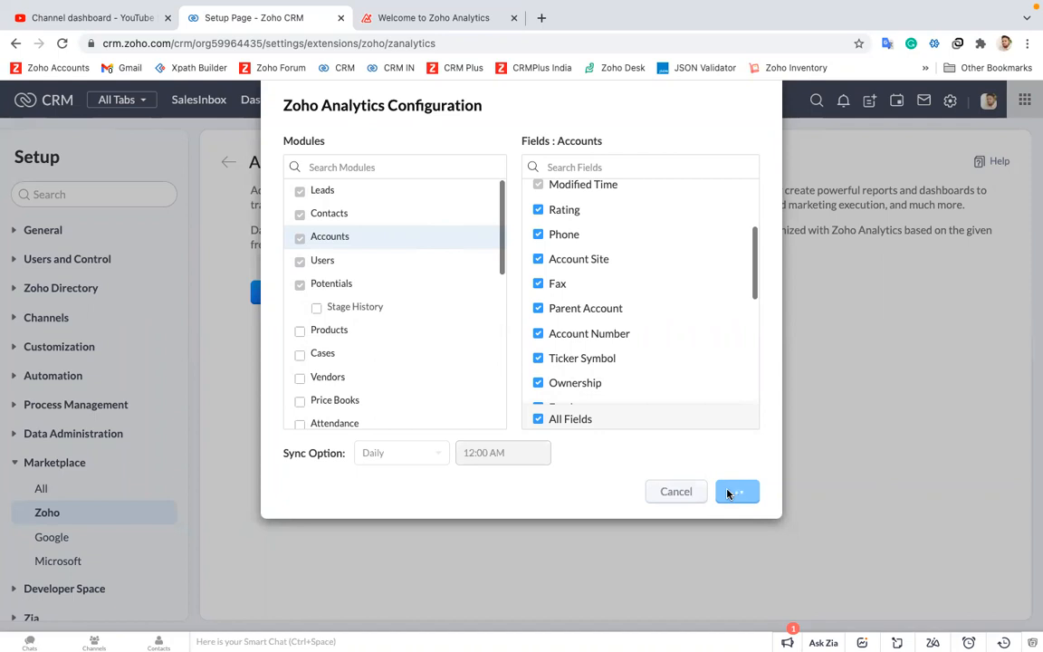
{"action": "left_click", "coordinate": [737, 493]}
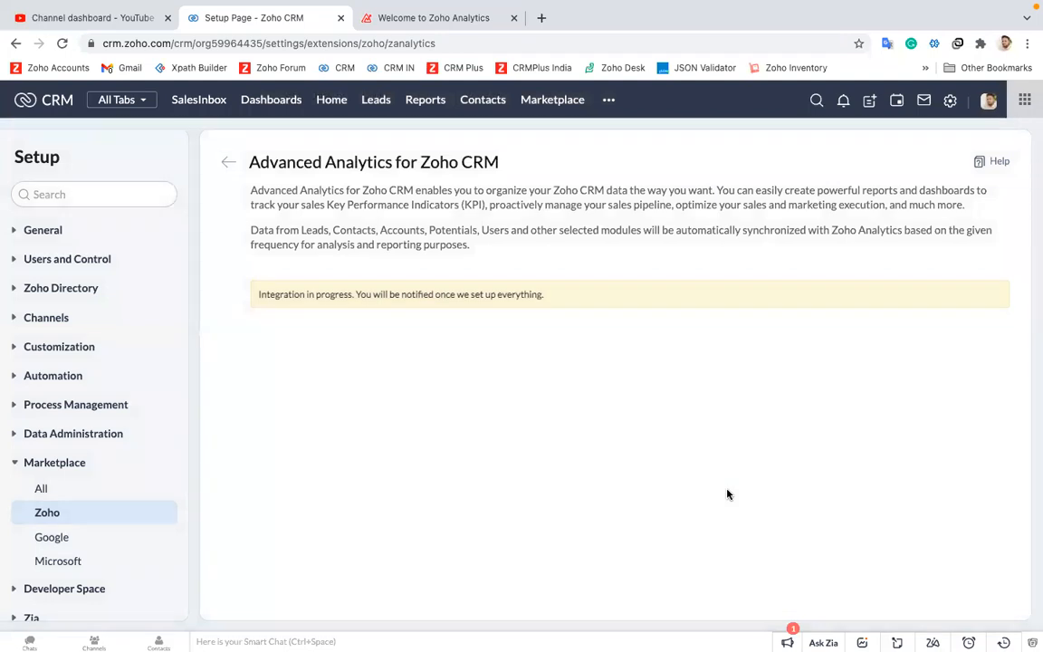
{"action": "mouse_move", "coordinate": [490, 357]}
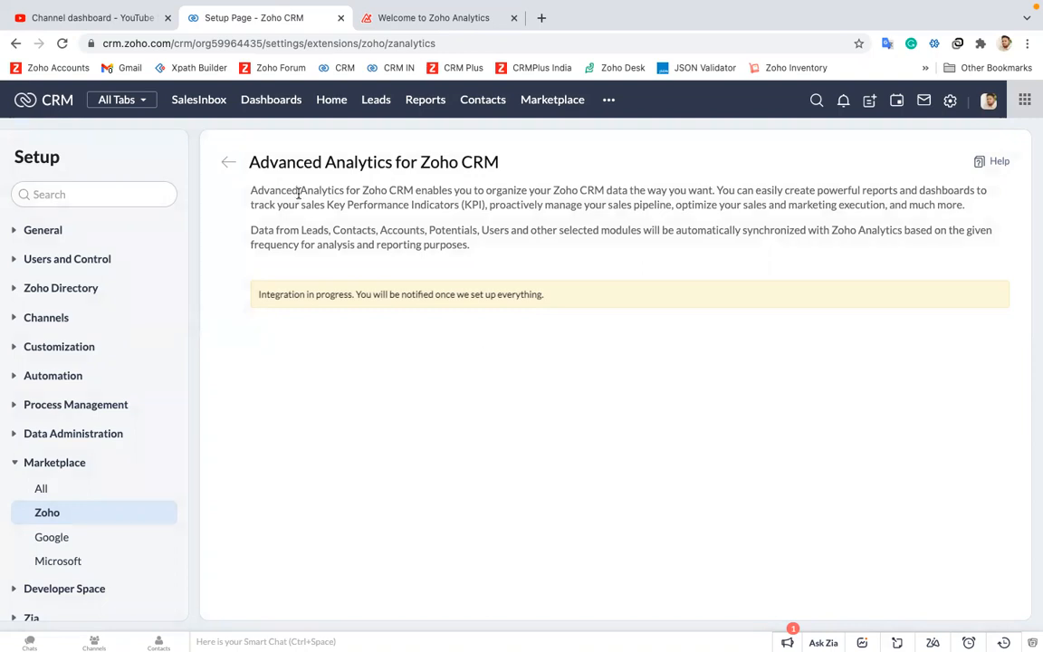
{"action": "mouse_move", "coordinate": [228, 170]}
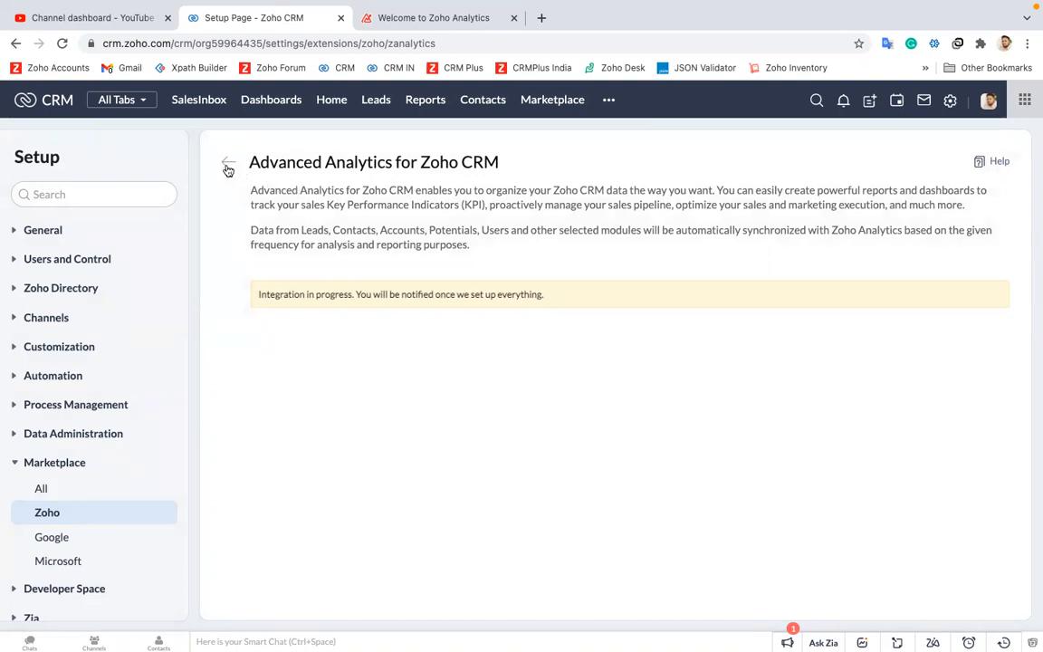
- Return to the Zoho apps list, reopen Advanced Analytics details and select the 'Initial fetch is in progress' status
{"action": "left_click", "coordinate": [228, 170]}
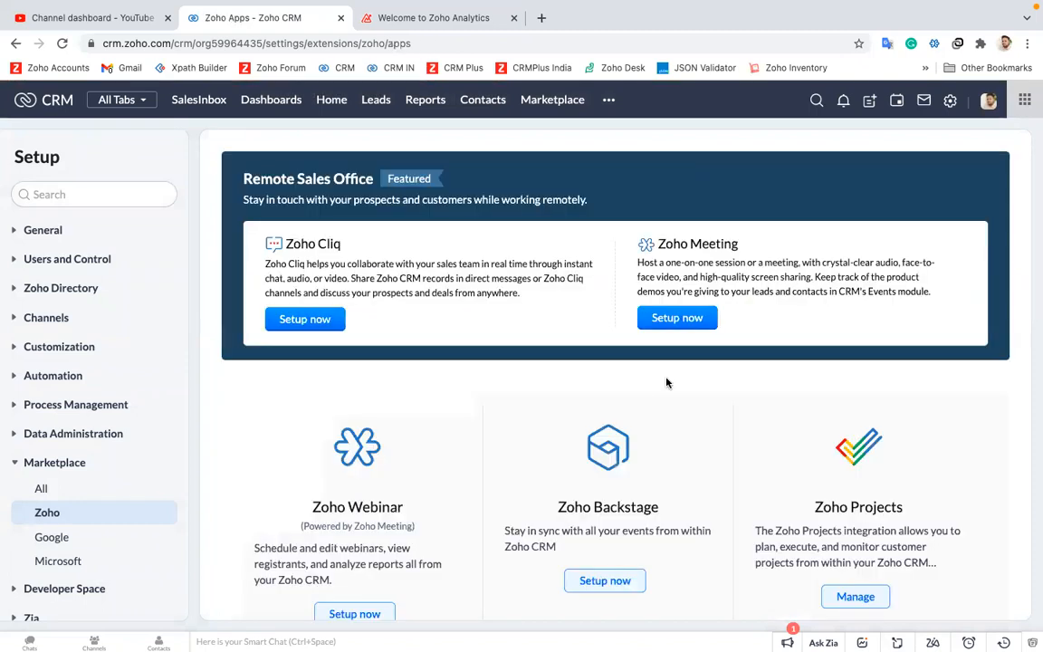
{"action": "scroll", "scroll_direction": "down", "scroll_amount": 3}
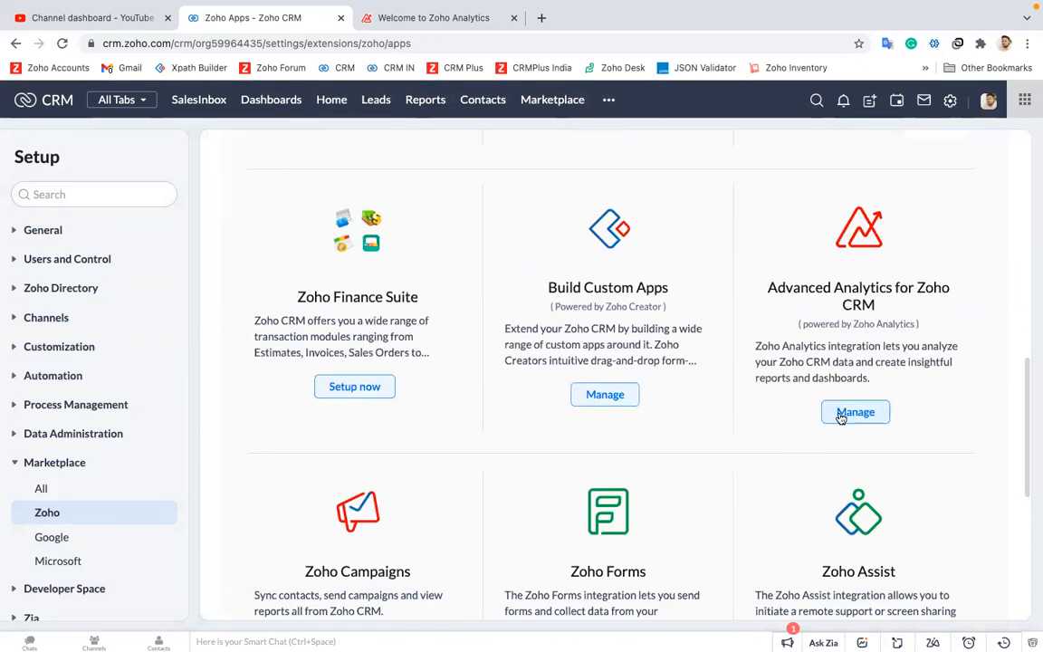
{"action": "left_click", "coordinate": [855, 412]}
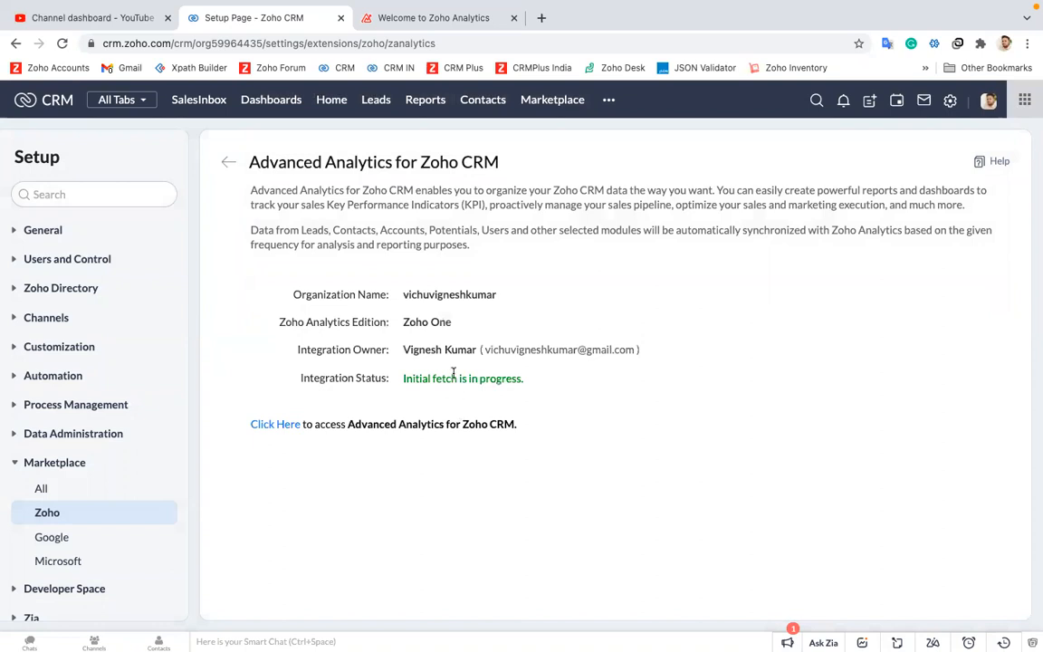
{"action": "triple_click", "coordinate": [462, 379]}
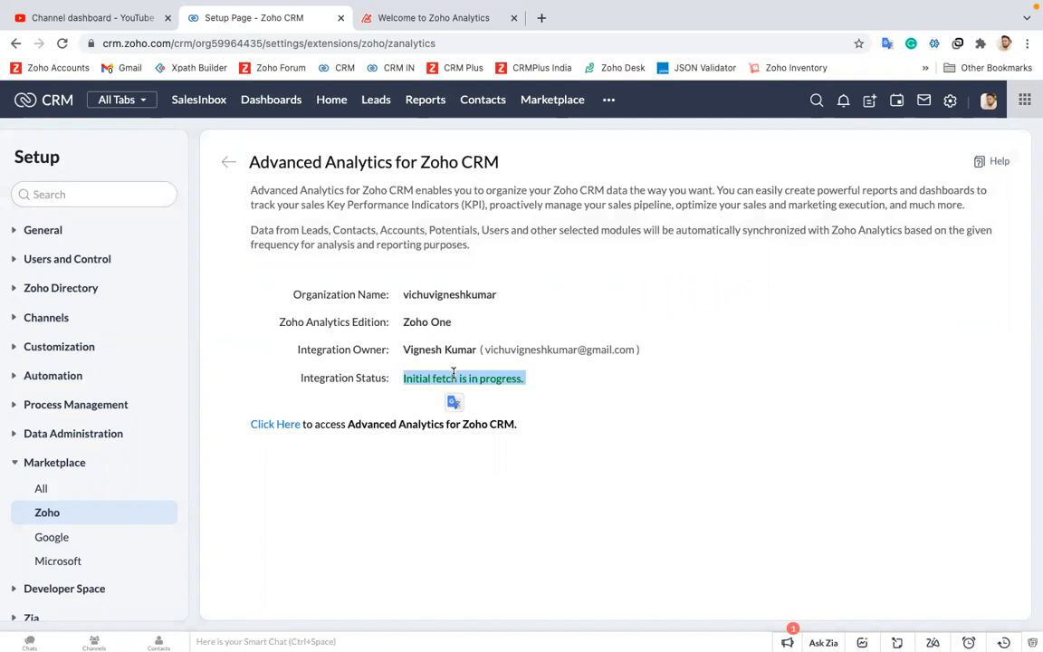
{"action": "mouse_move", "coordinate": [275, 424]}
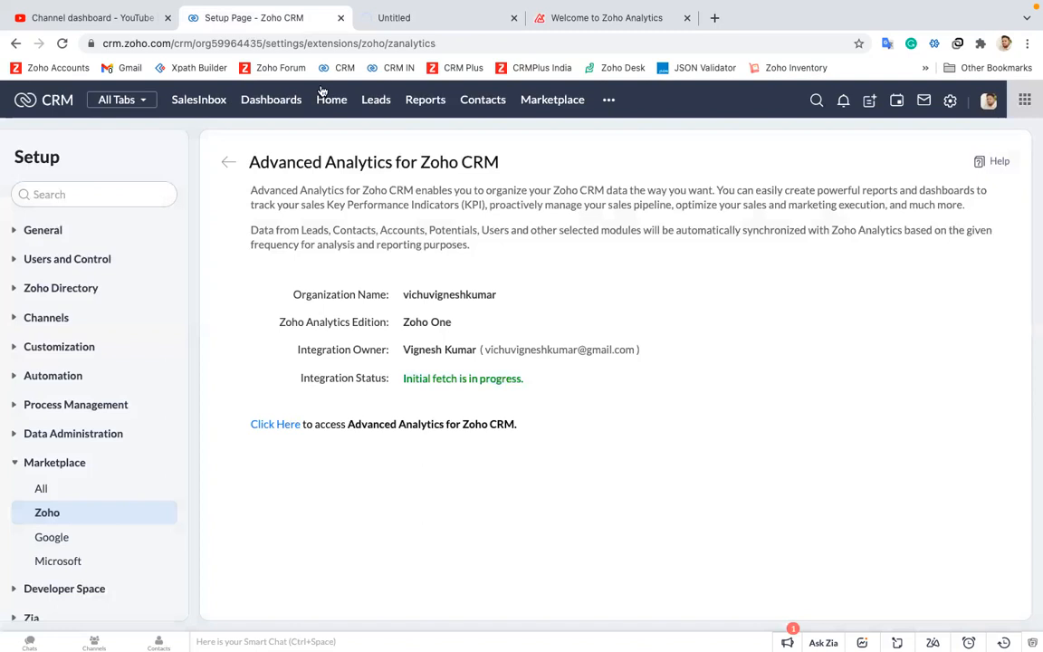
- Open the Zoho CRM Reports_2 workspace via 'Click Here' and browse its synced module tables and report folders
{"action": "left_click", "coordinate": [276, 423]}
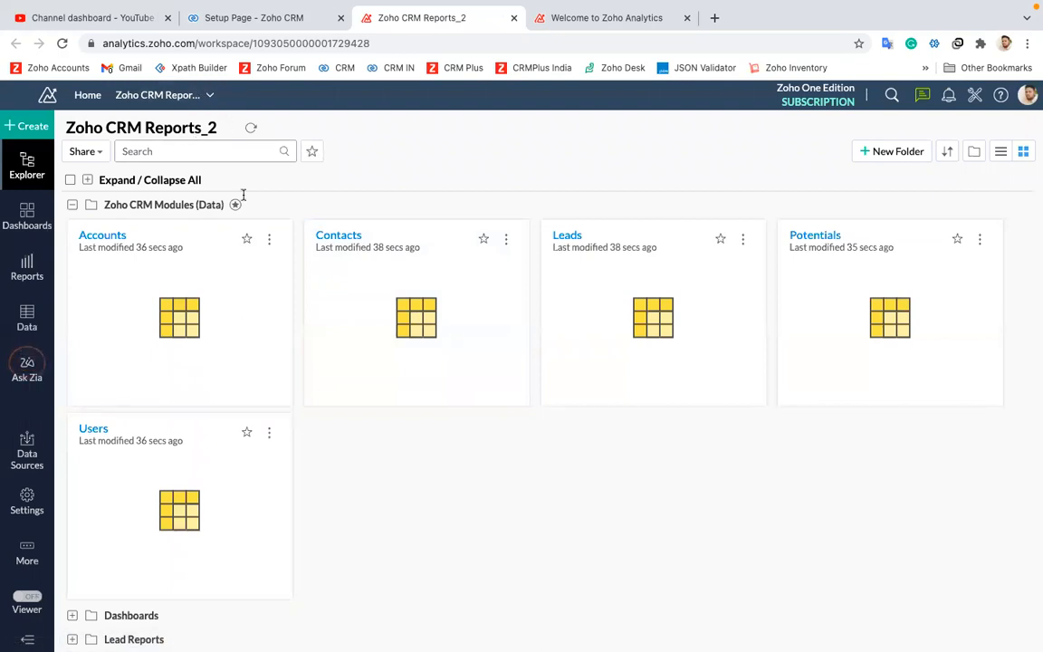
{"action": "scroll", "scroll_direction": "down", "scroll_amount": 3}
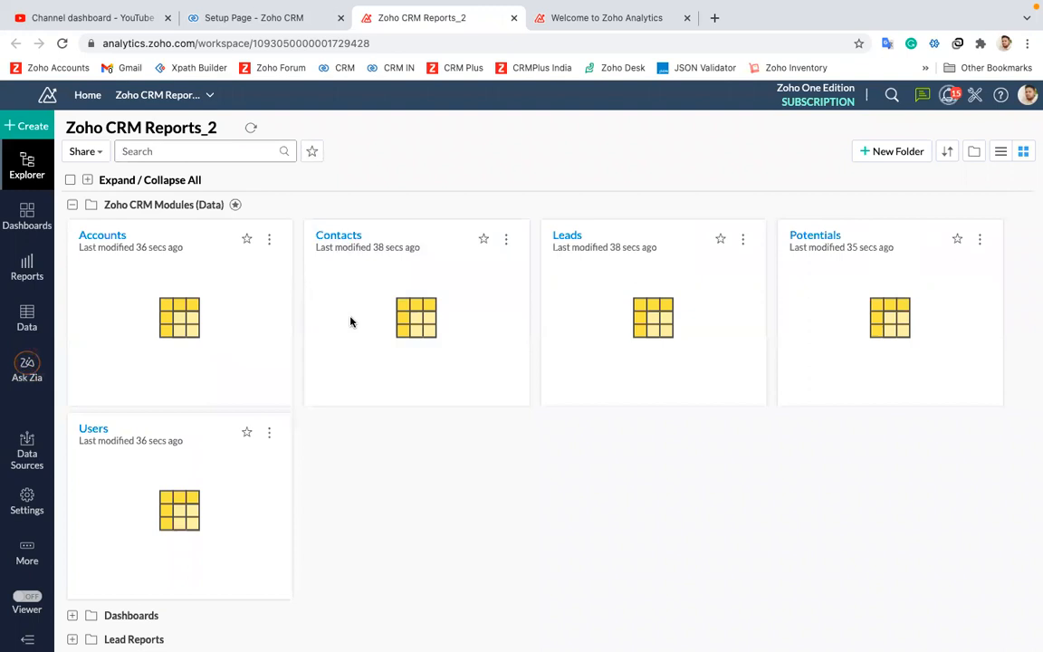
{"action": "scroll", "scroll_direction": "down", "scroll_amount": 3}
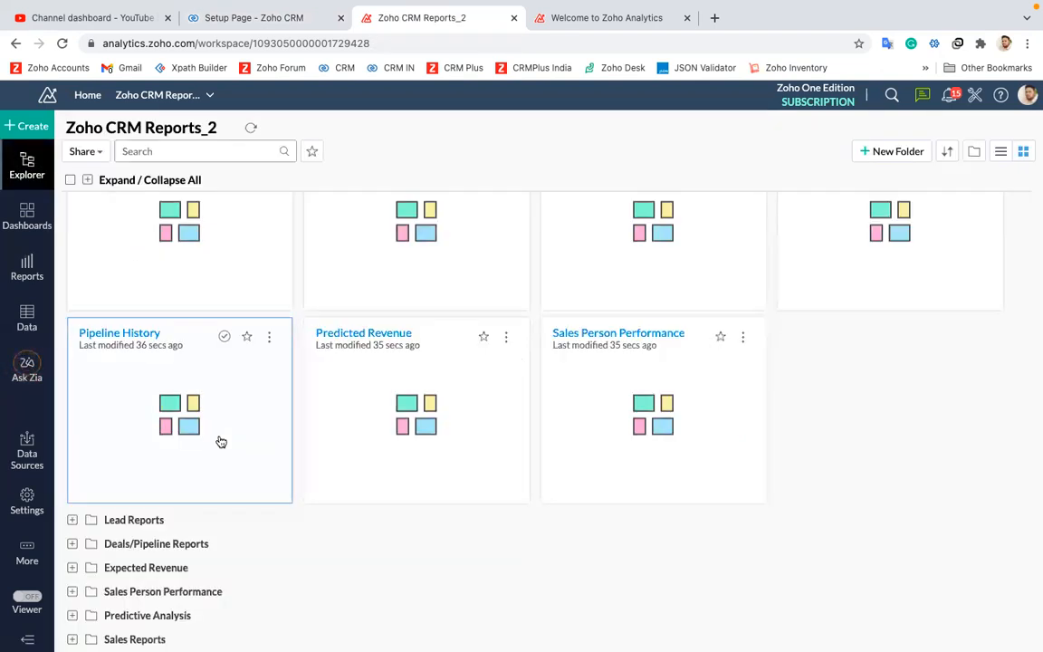
{"action": "left_click", "coordinate": [72, 519]}
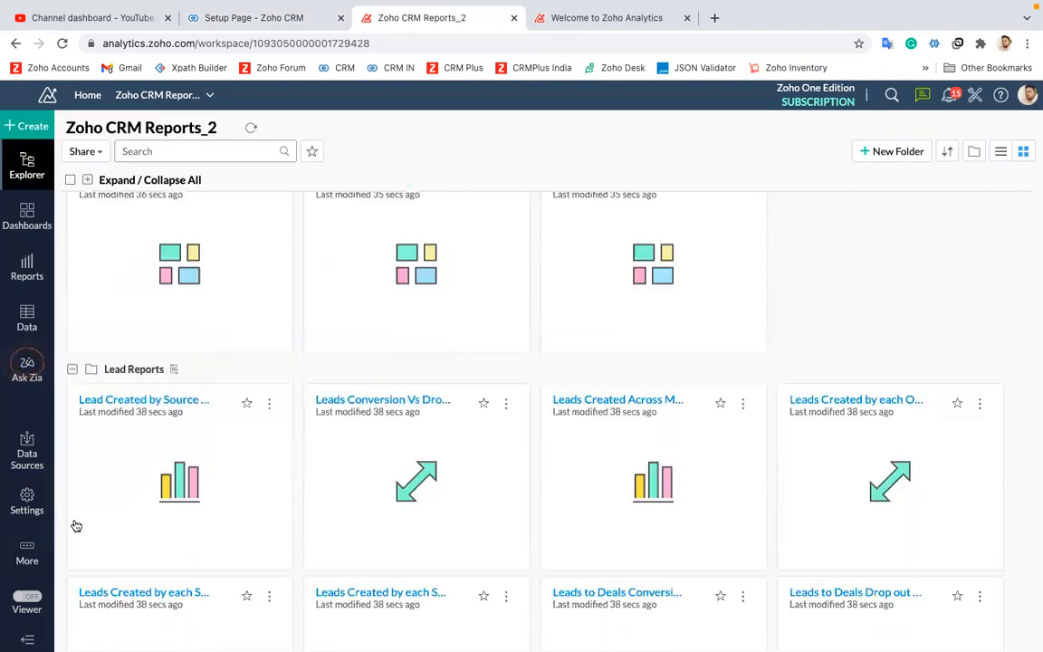
{"action": "scroll", "scroll_direction": "down", "scroll_amount": 3}
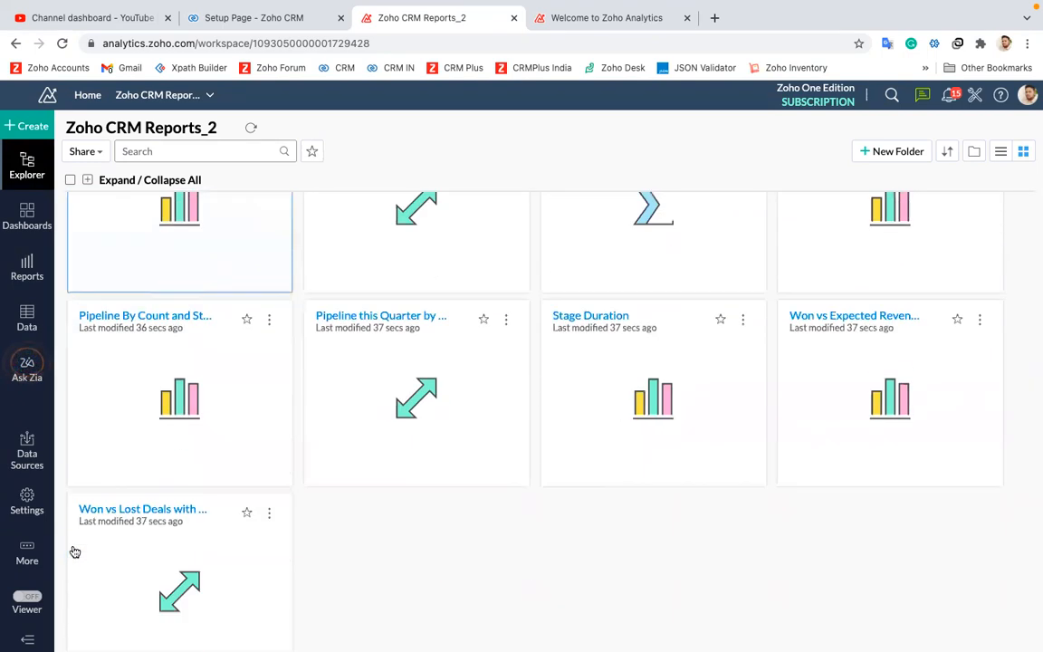
{"action": "scroll", "scroll_direction": "down", "scroll_amount": 3}
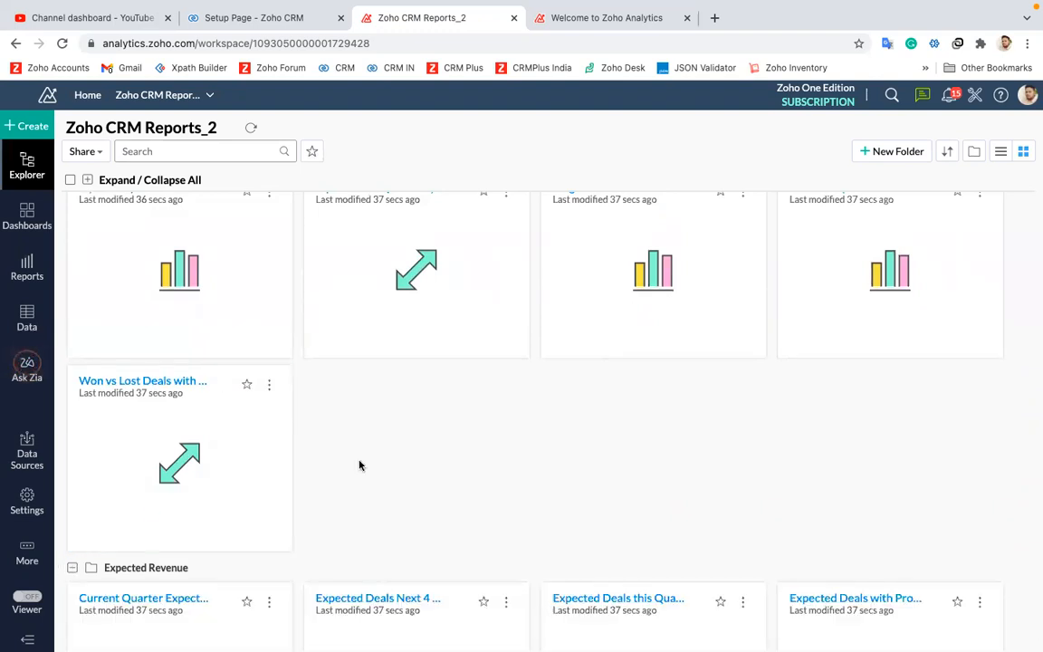
{"action": "mouse_move", "coordinate": [467, 500]}
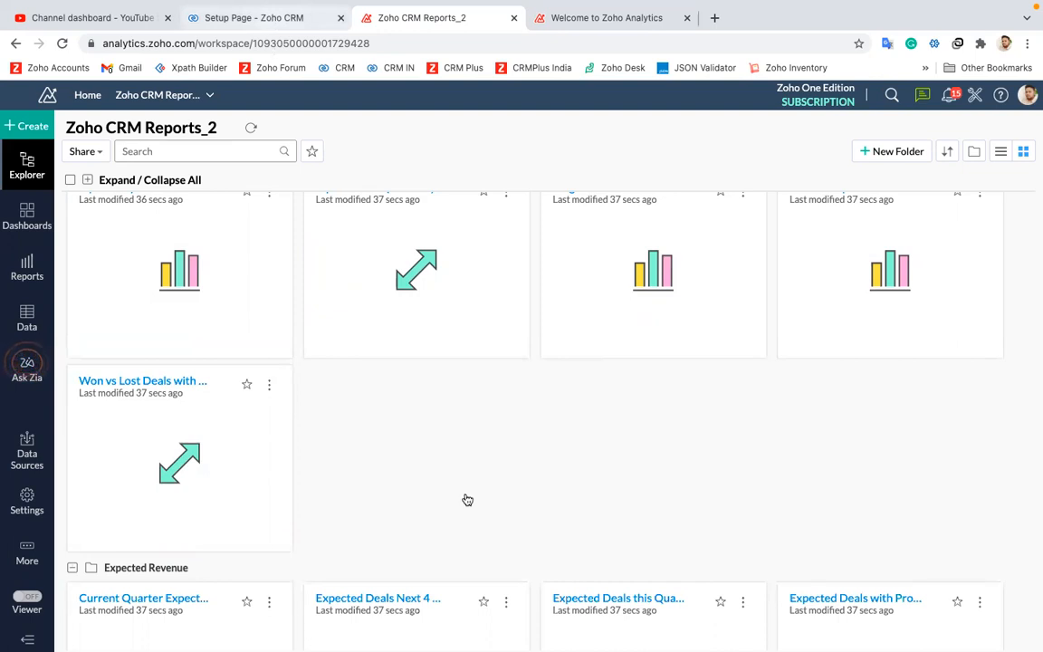